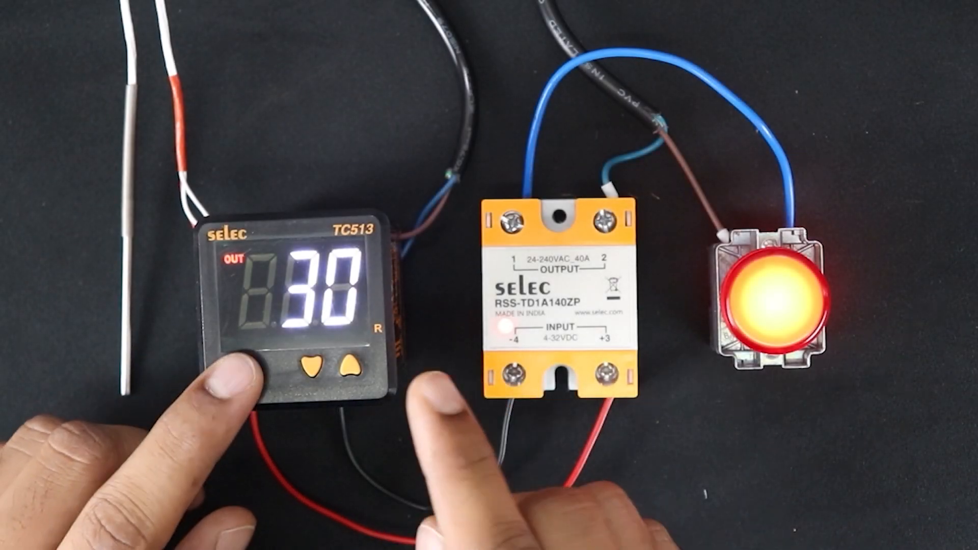
left_click(343, 371)
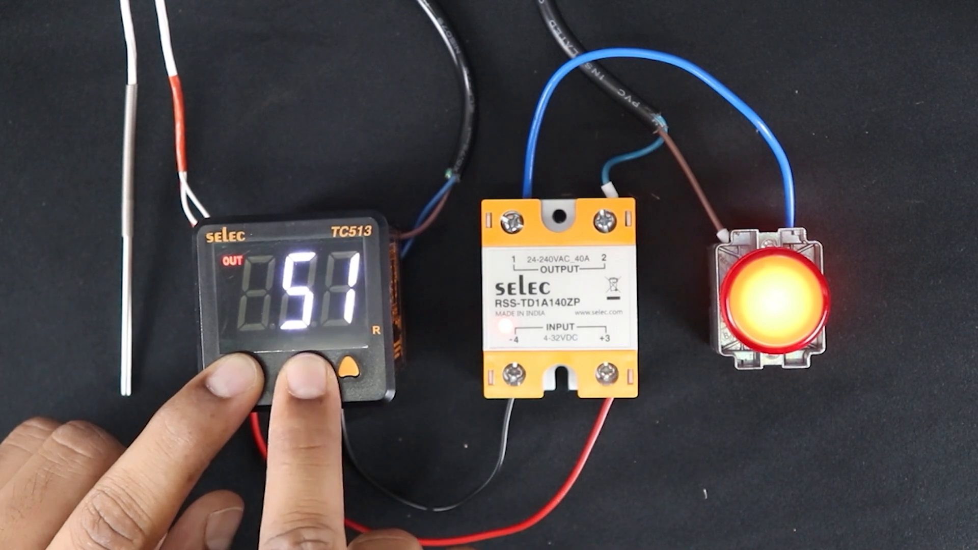
left_click(346, 368)
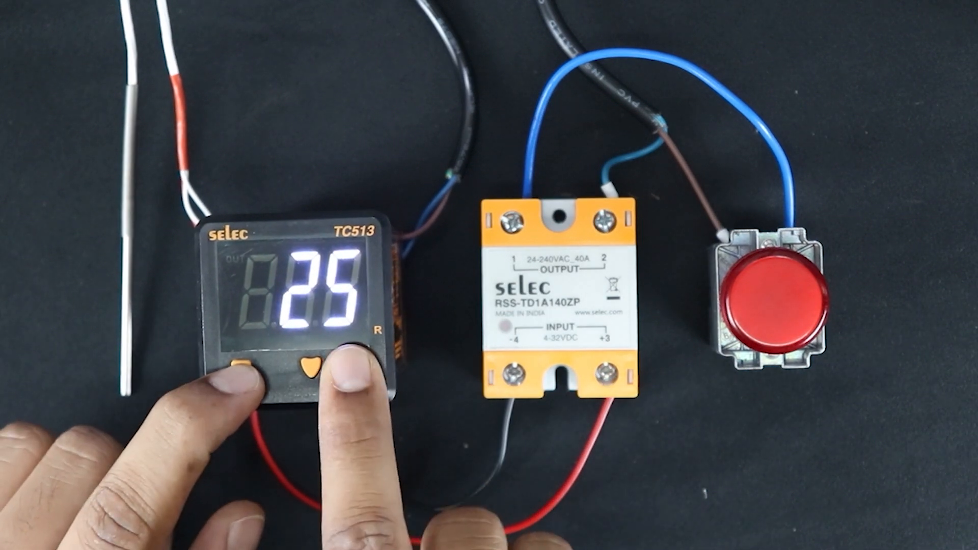
left_click(309, 356)
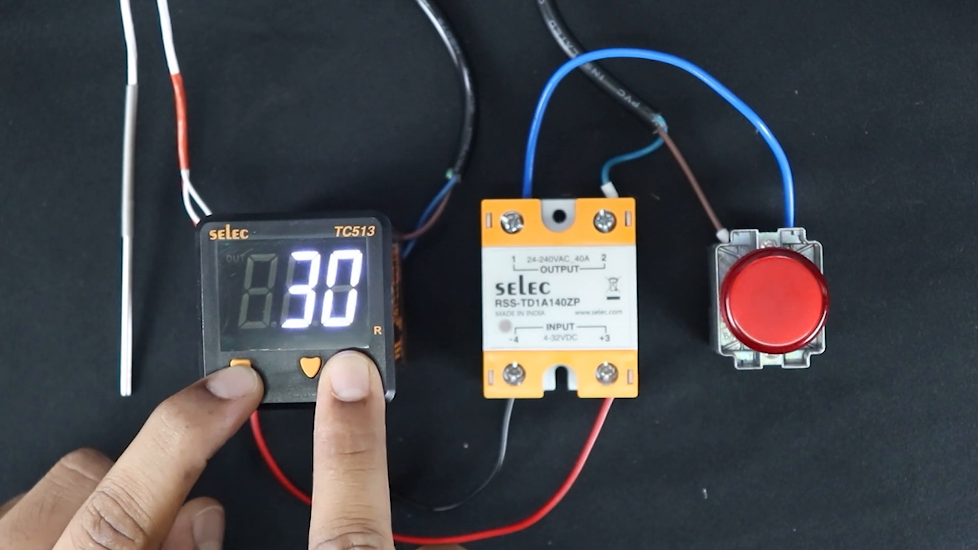
left_click(306, 368)
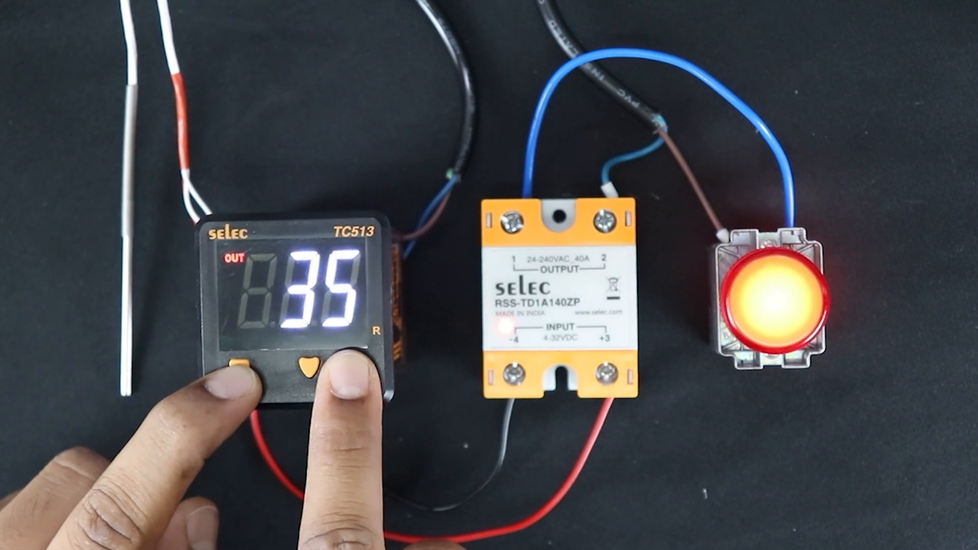
left_click(306, 371)
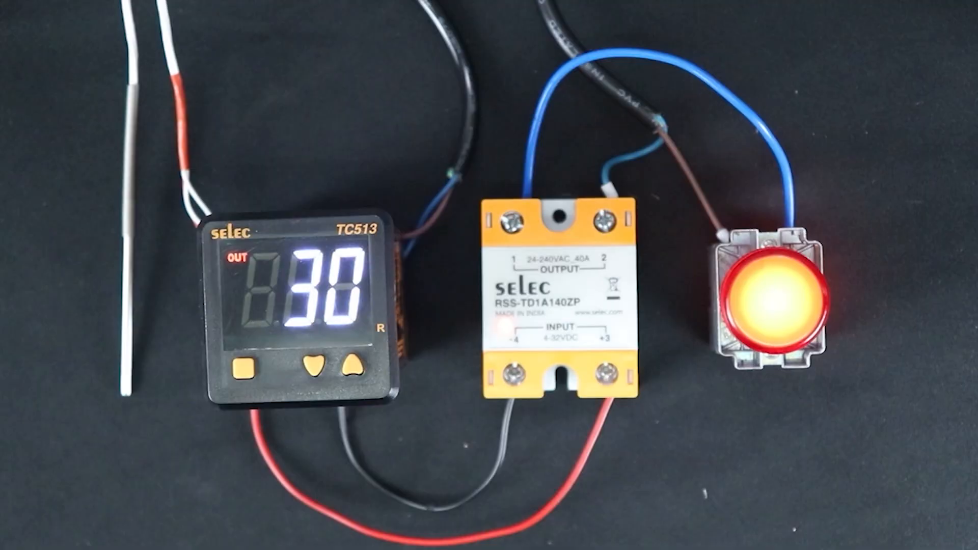